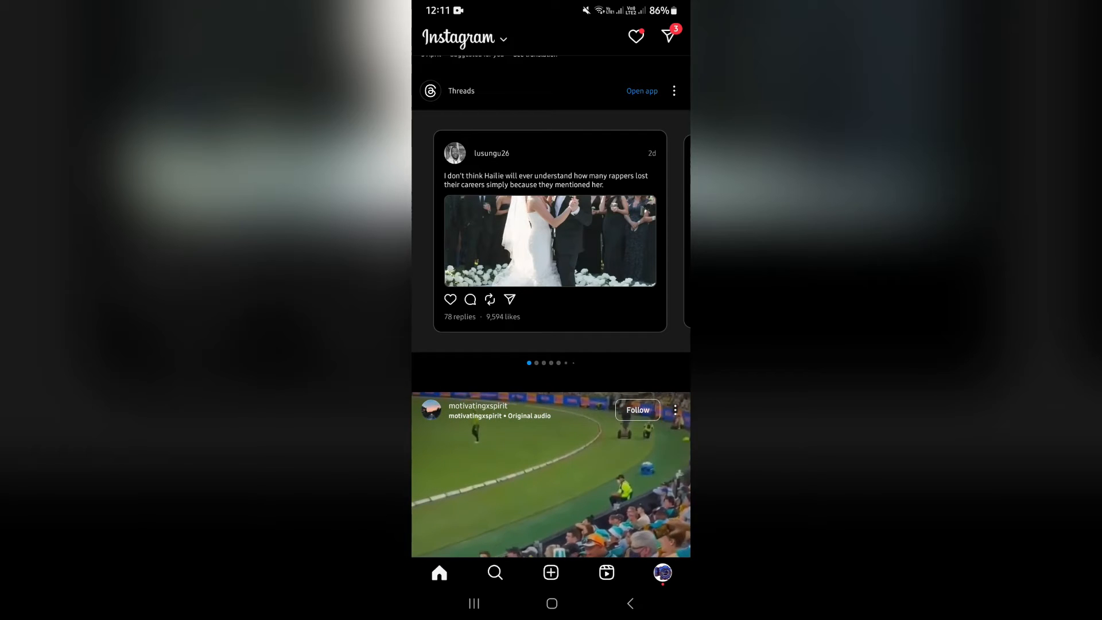
Go to the account's own profile and reach its Settings and activity page
scroll(down, 3)
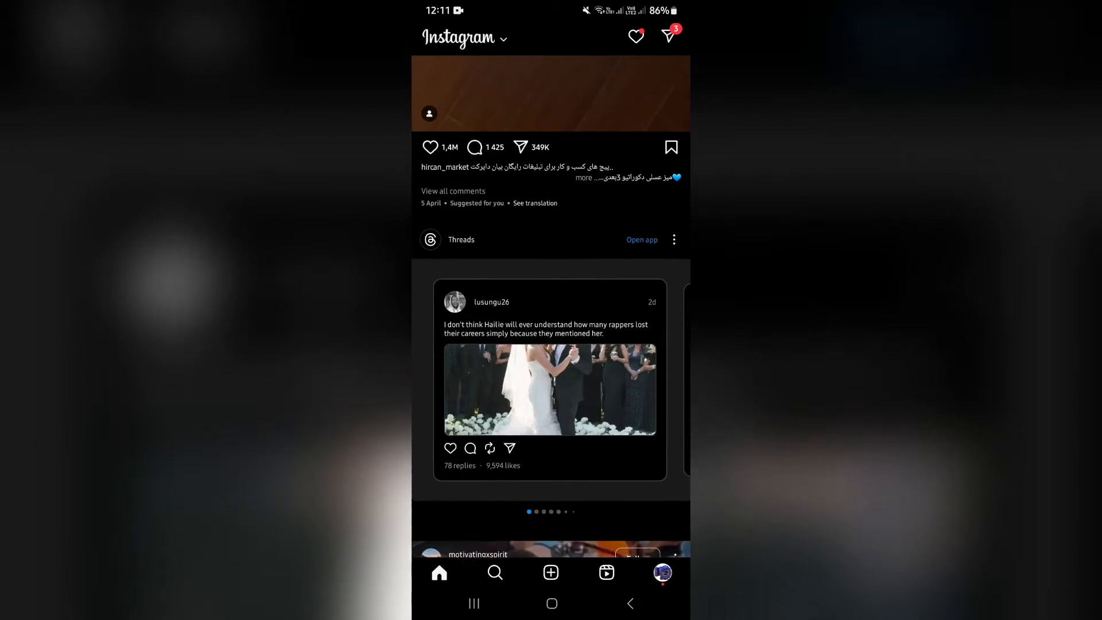
scroll(up, 3)
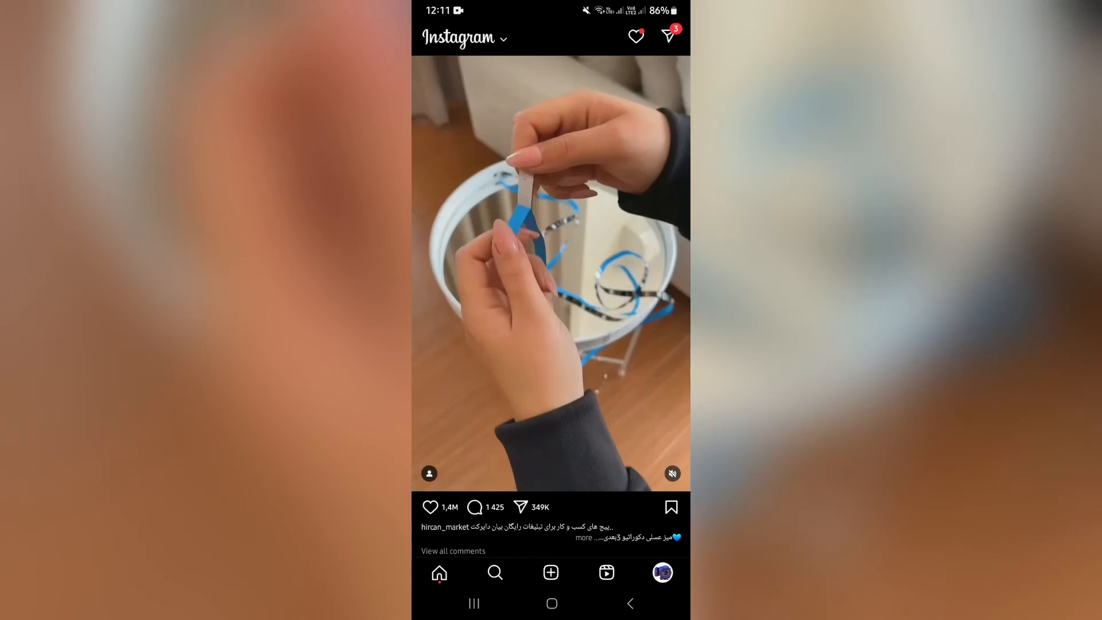
click(661, 572)
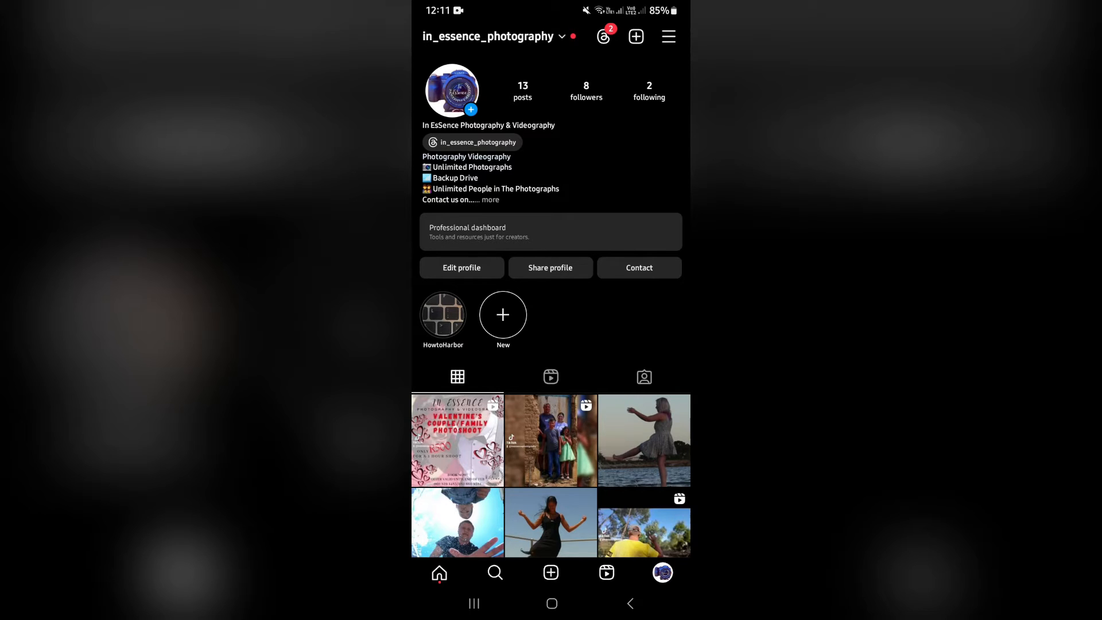
click(667, 37)
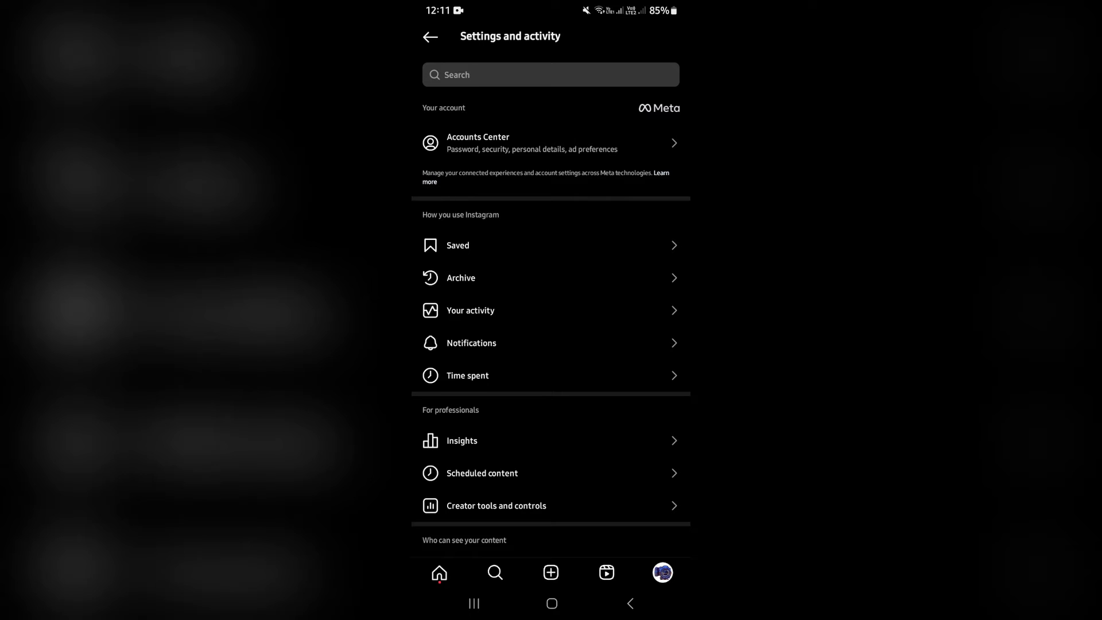
Open Your activity and scroll to Account history and Recent searches sections
click(471, 310)
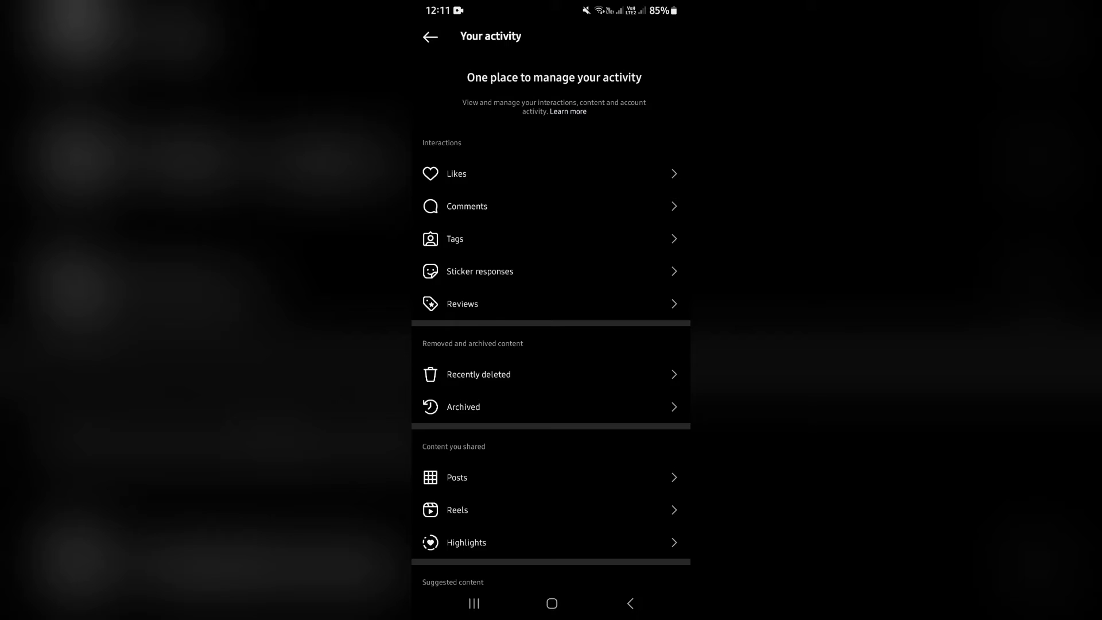
scroll(down, 3)
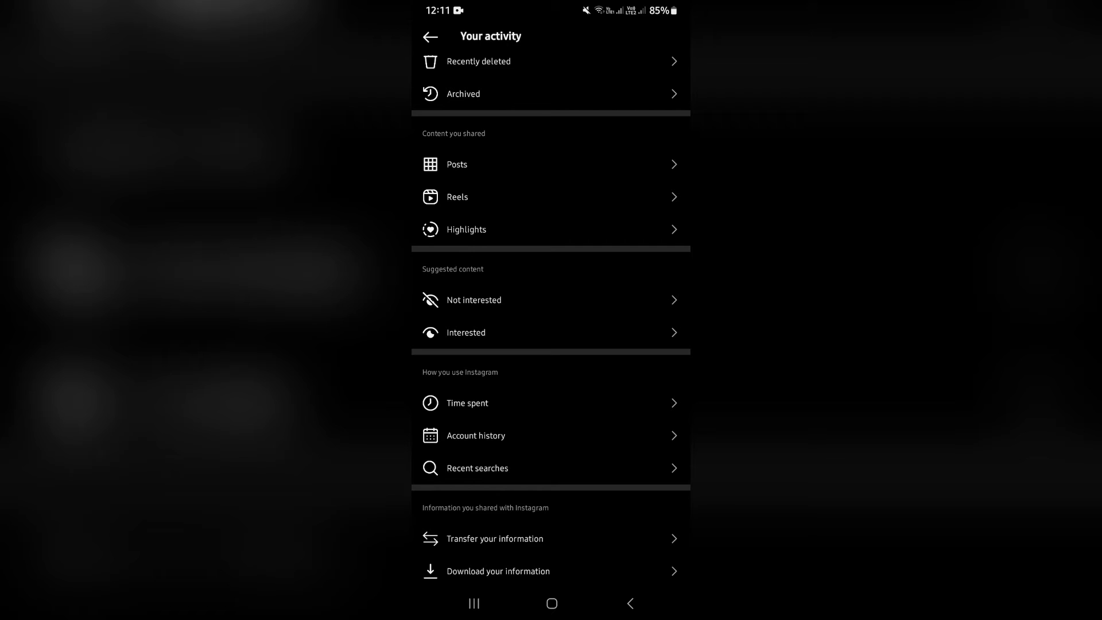
Review the Recent searches list with bicep workouts, then go to the Explore grid
click(477, 467)
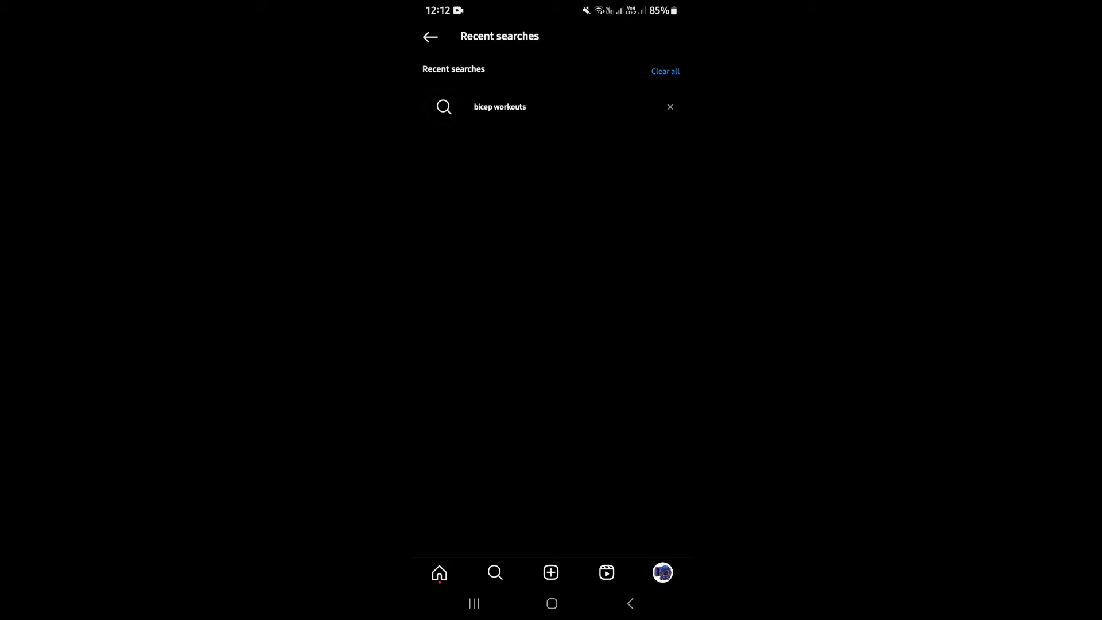
click(499, 106)
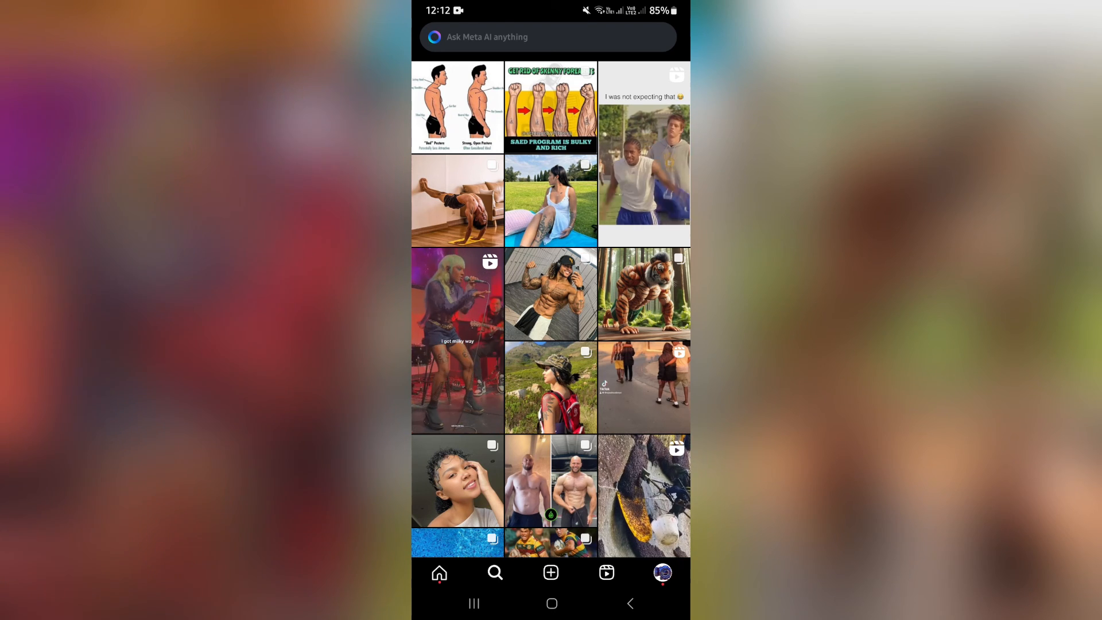
Activate the search bar so the recent bicep workouts search appears with Meta AI suggestions
click(549, 37)
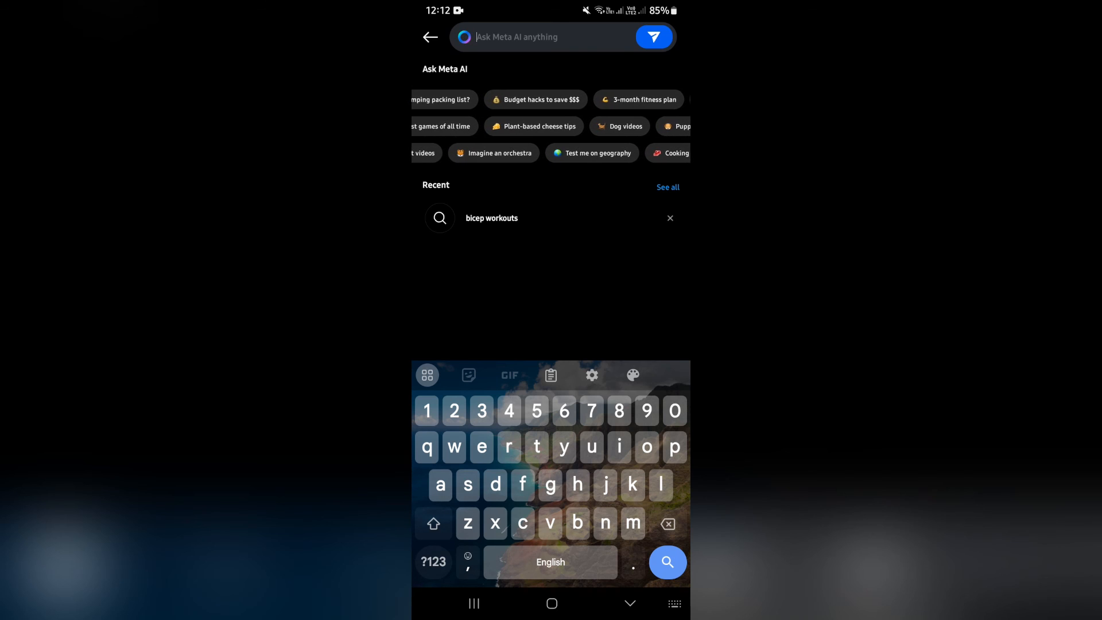
scroll(left, 3)
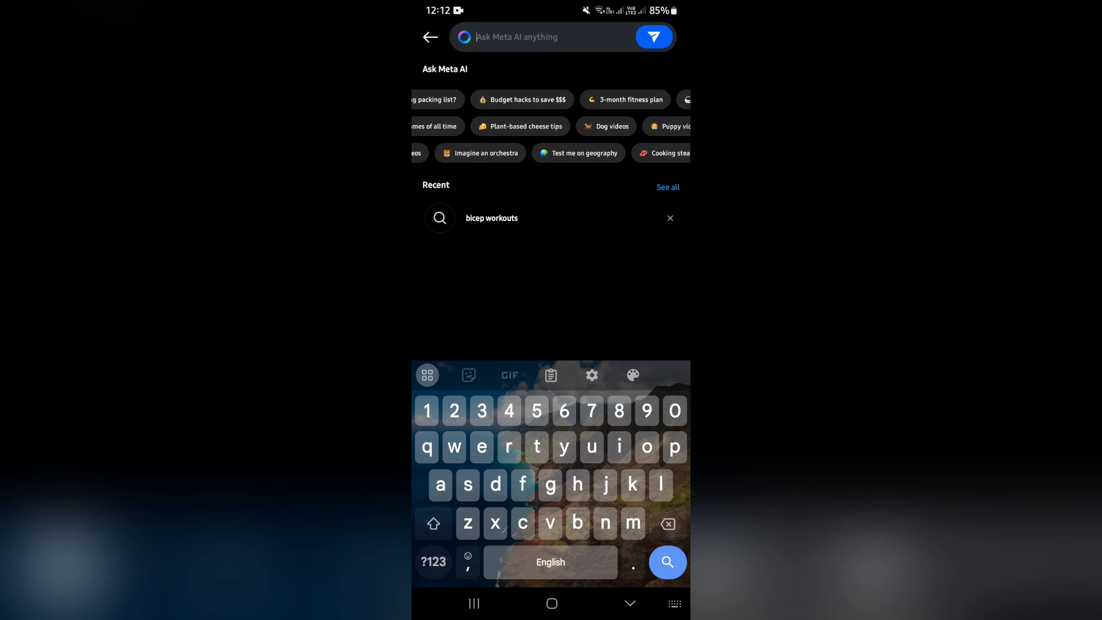